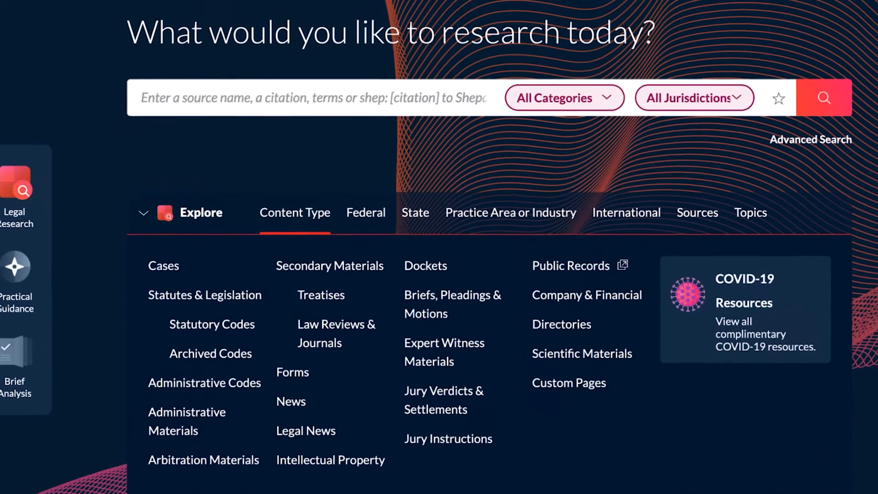
Step: Search Cases for 'non solicitation w/5 customer and indirect w/5 contact and overboard'
{"action": "type", "text": "non solicitation w/5 customer and indirect w/5 contact and overboard"}
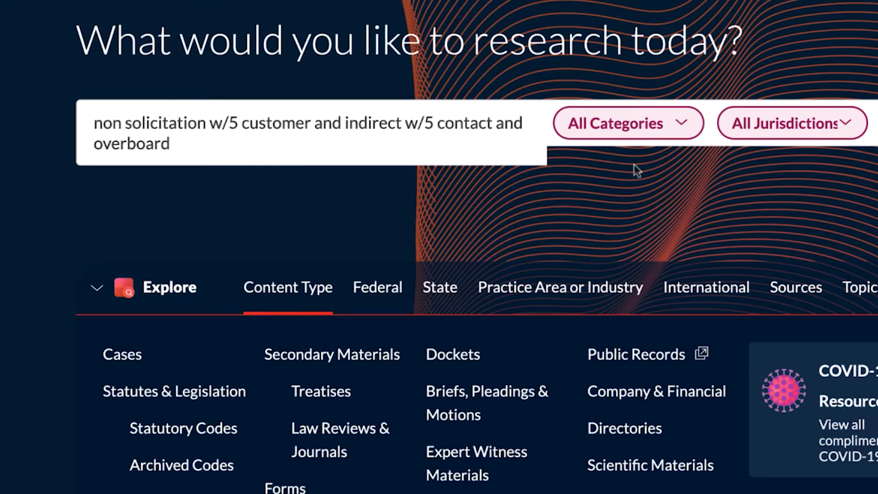
{"action": "left_click", "coordinate": [626, 122]}
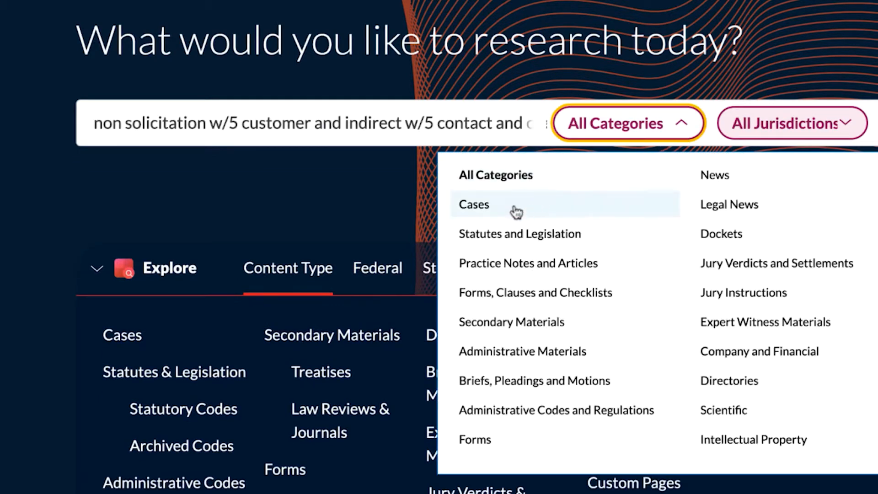
{"action": "left_click", "coordinate": [474, 203]}
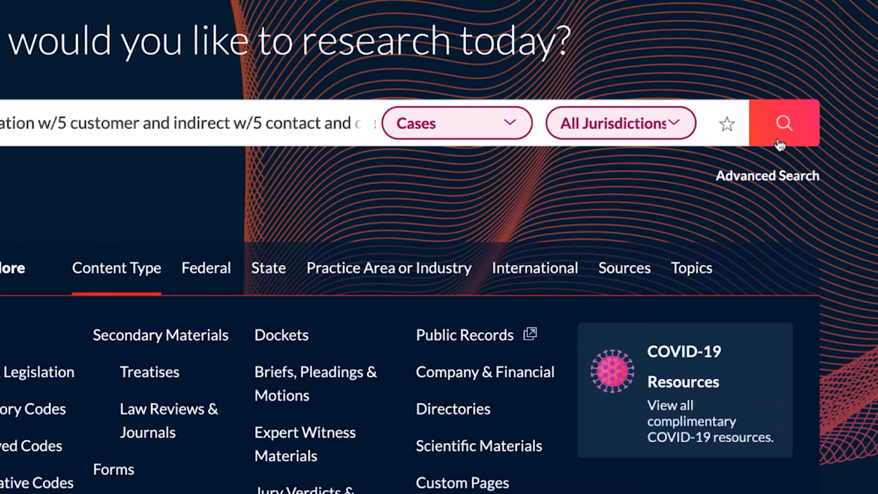
{"action": "left_click", "coordinate": [783, 123]}
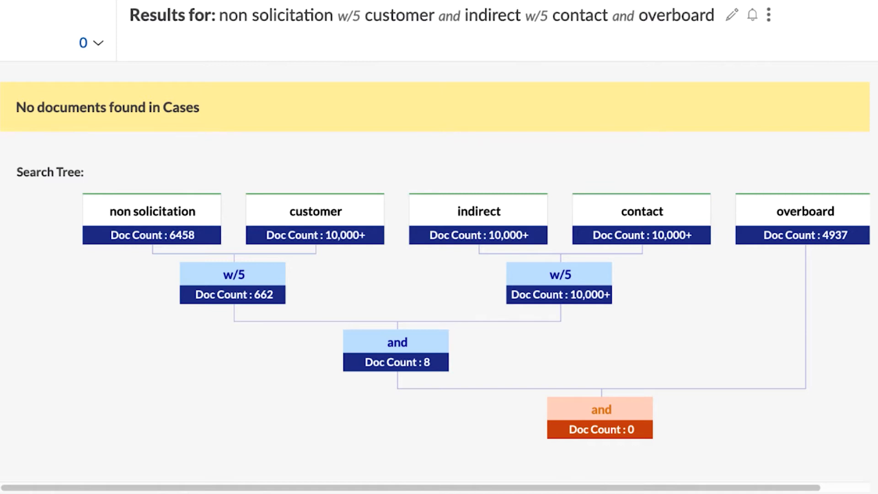
{"action": "mouse_move", "coordinate": [372, 391]}
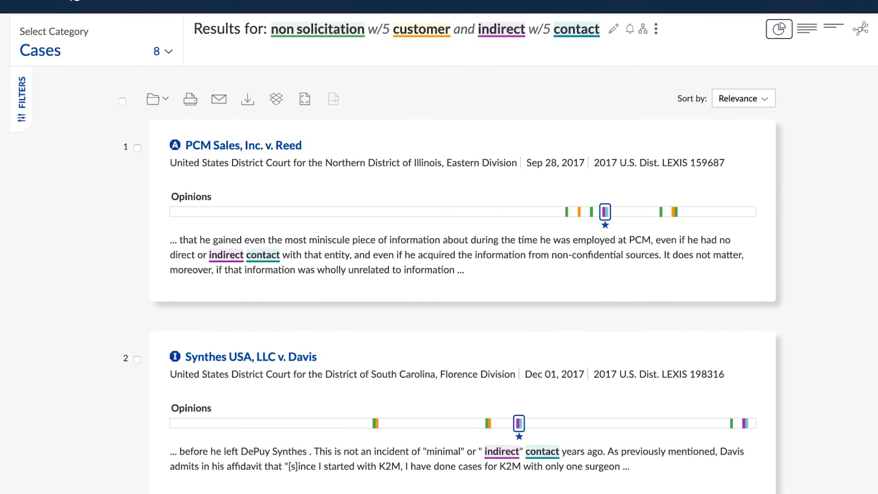
Step: Scroll down through the 8 case results
{"action": "scroll", "scroll_direction": "down", "scroll_amount": 3}
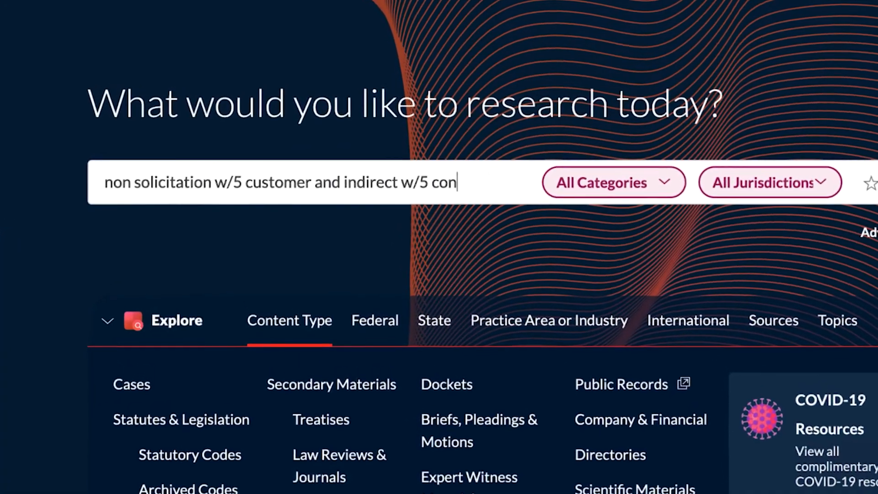
Step: Rerun the query without 'overboard' limited to Cases, returning 8 cases led by PCM Sales v. Reed
{"action": "left_click", "coordinate": [612, 182]}
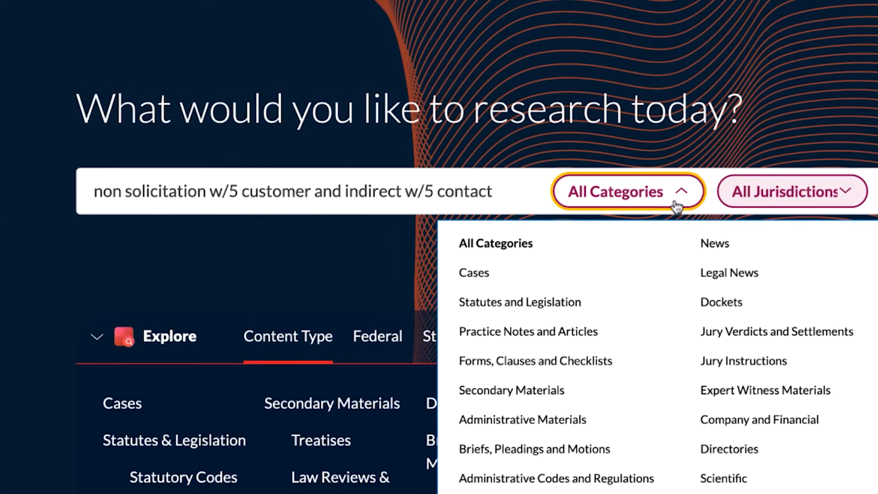
{"action": "left_click", "coordinate": [473, 272]}
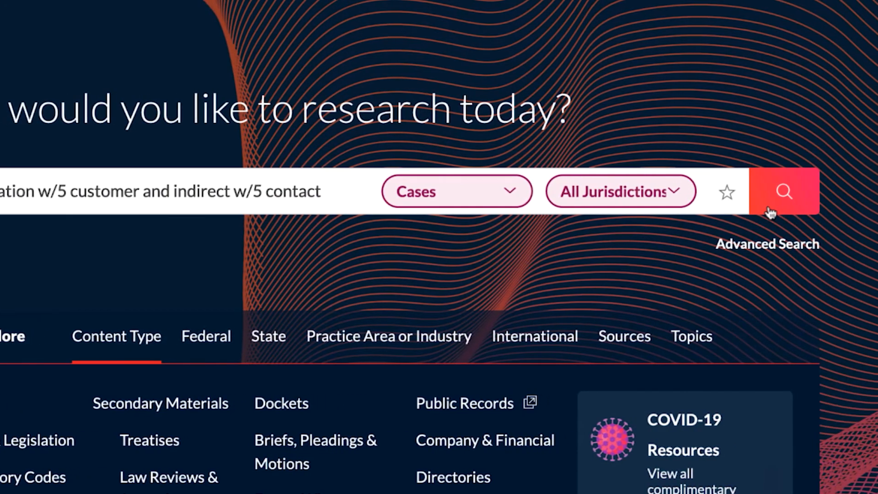
{"action": "left_click", "coordinate": [784, 191]}
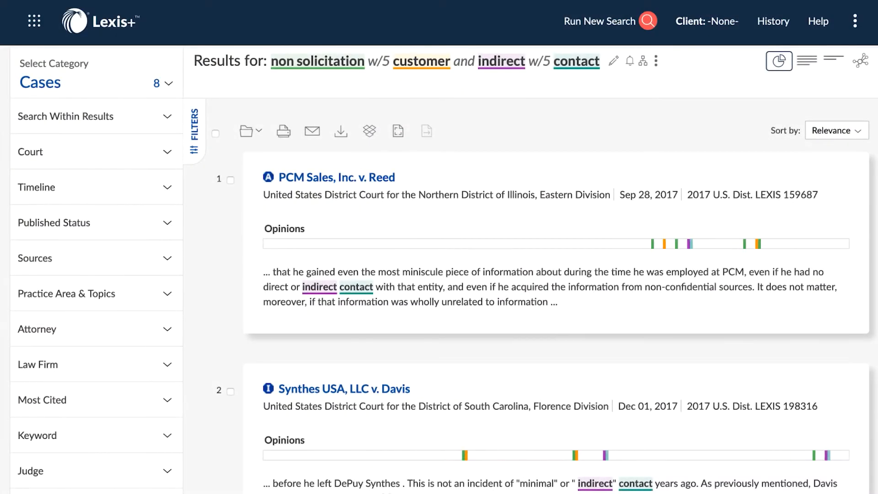
{"action": "left_click", "coordinate": [698, 243]}
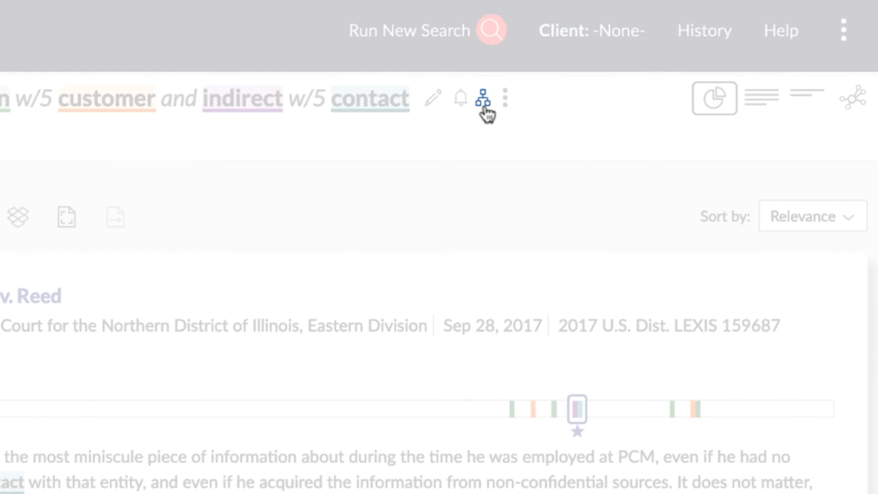
Step: Display the search tree showing per-term document counts narrowing to 8 documents
{"action": "left_click", "coordinate": [485, 99]}
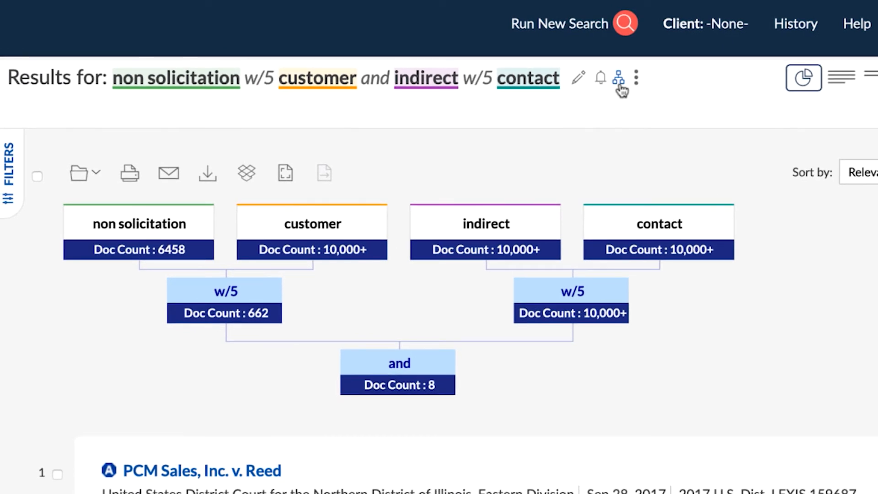
{"action": "mouse_move", "coordinate": [614, 99]}
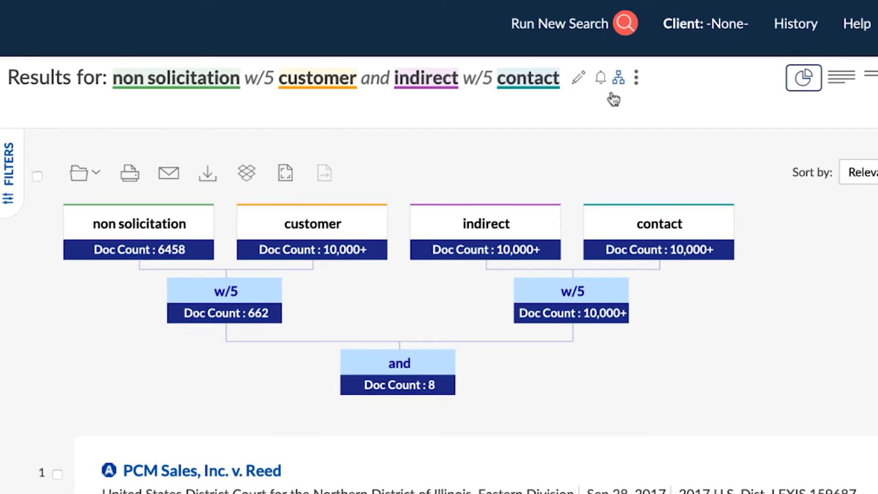